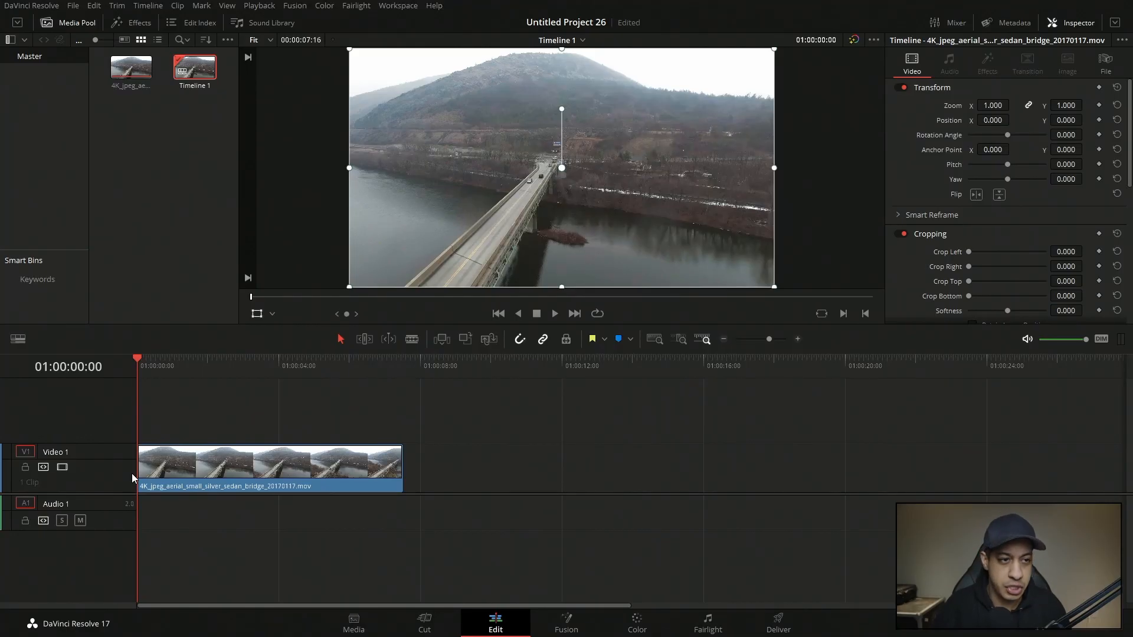
# - Apply the JRTV_Zero_Call_Outs_01 callout to the bridge clip and open it in Fusion
pyautogui.click(131, 22)
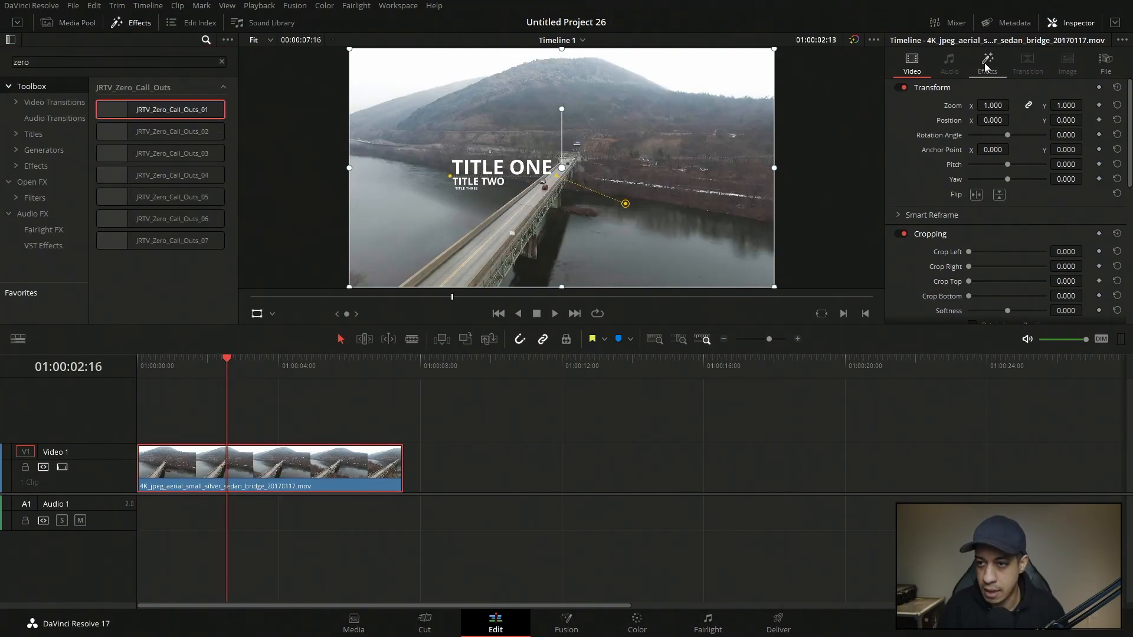
pyautogui.click(987, 61)
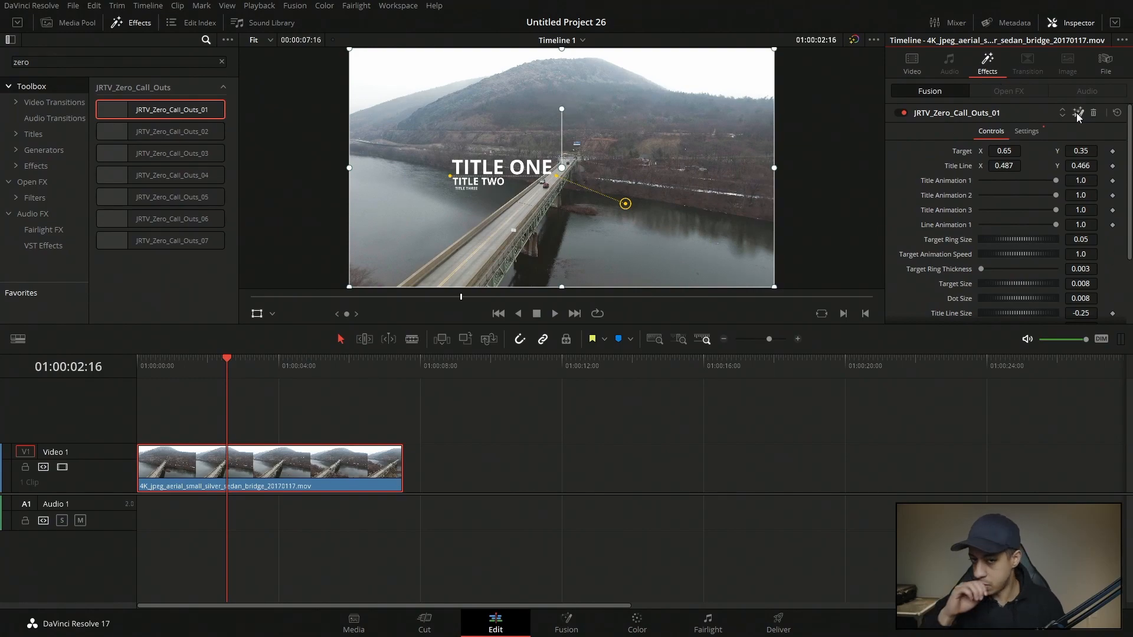
pyautogui.click(566, 624)
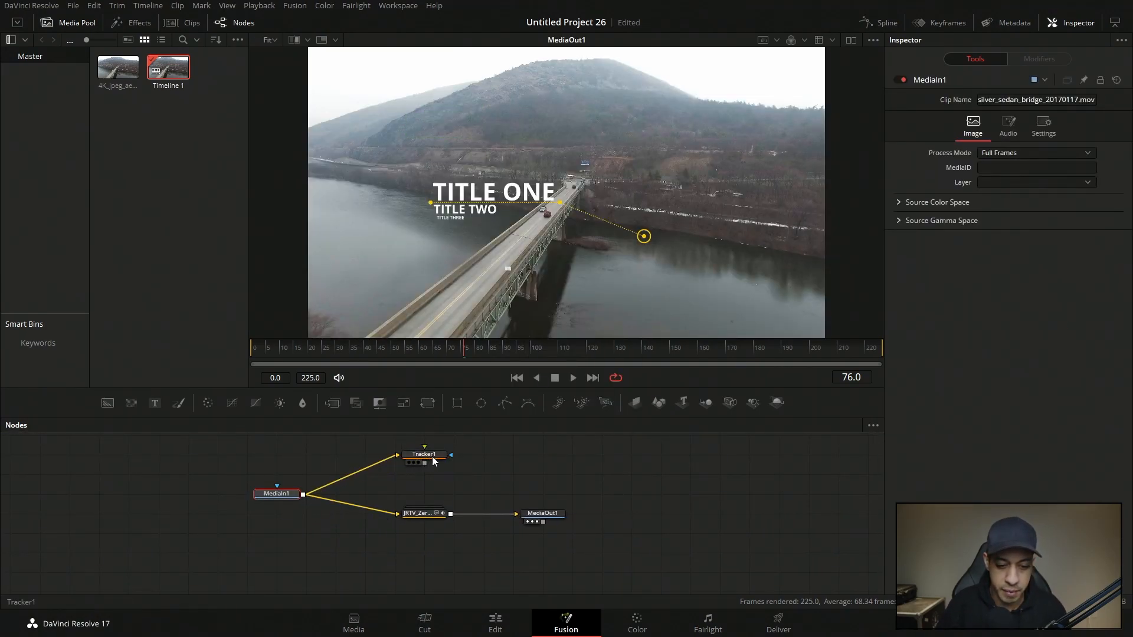
# - Track the car forward with Tracker1 in Best match adaptive mode and dismiss the render message
pyautogui.click(424, 454)
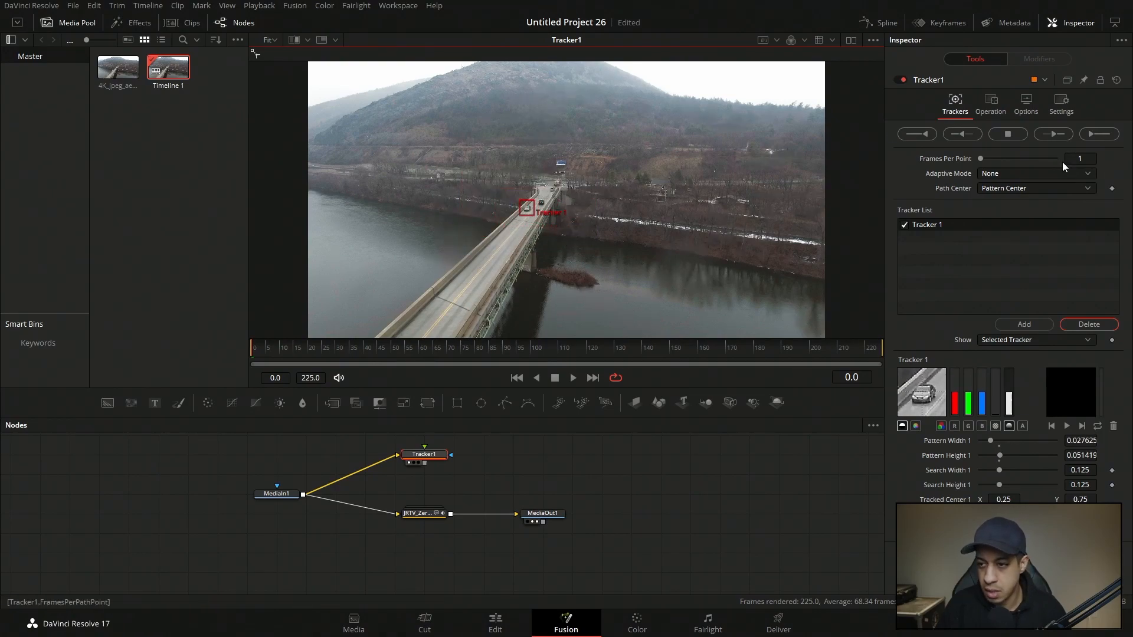
pyautogui.click(1034, 173)
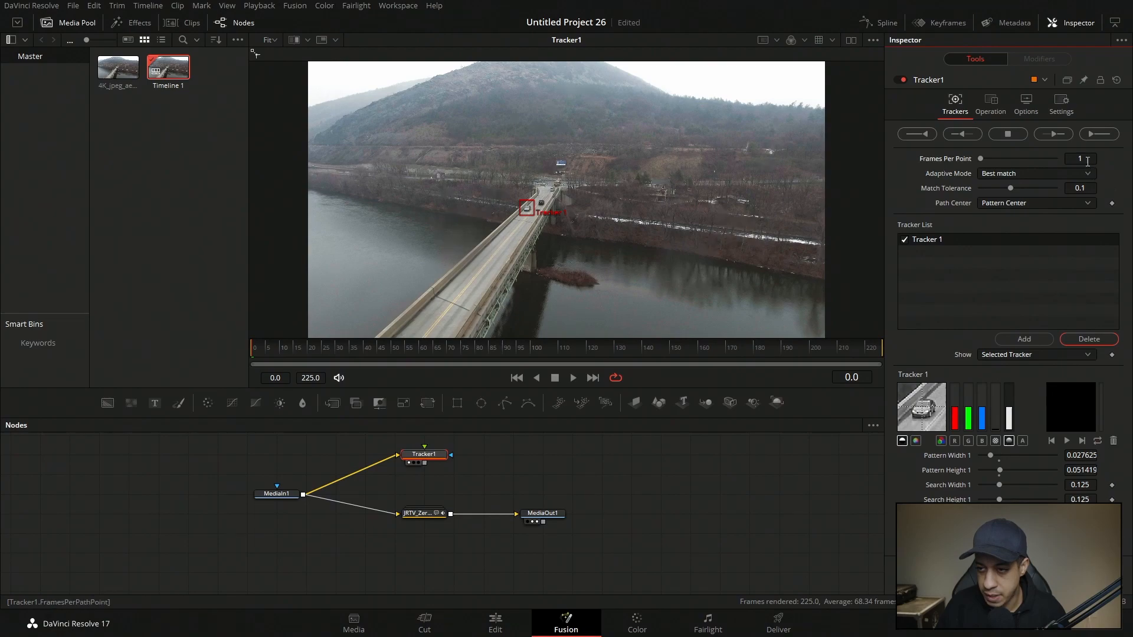
pyautogui.click(1099, 134)
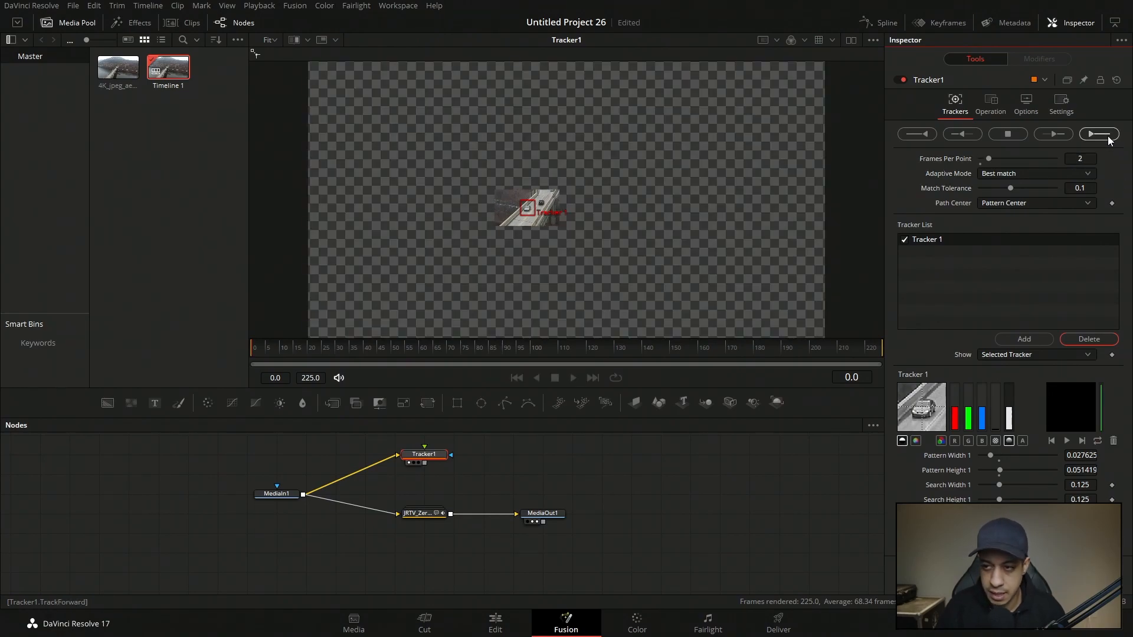
pyautogui.click(1099, 134)
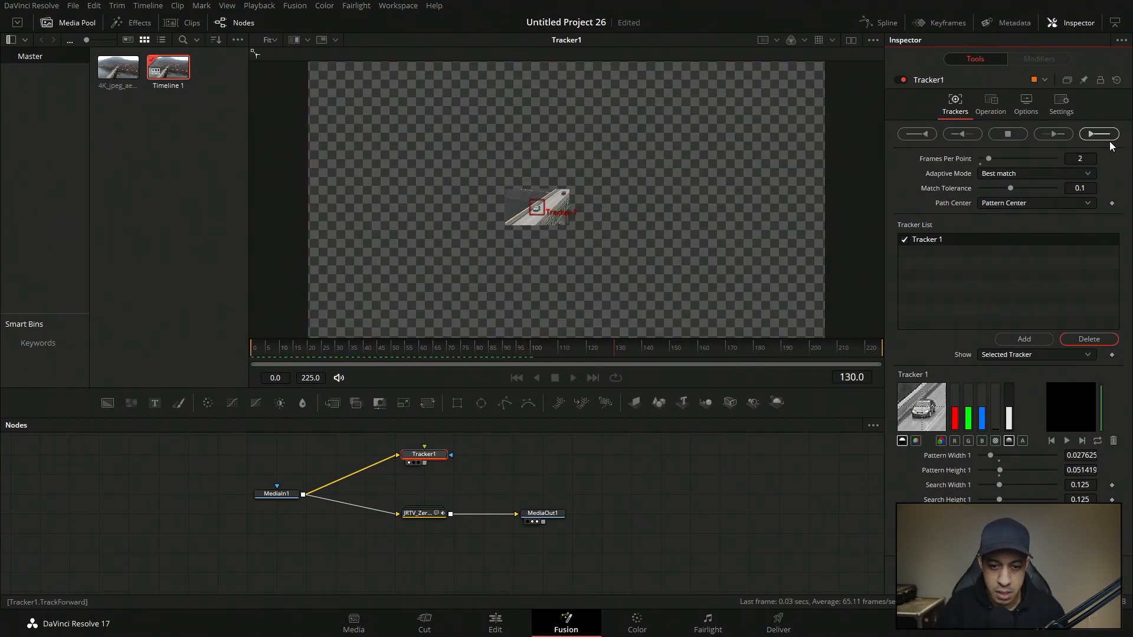
pyautogui.click(1098, 134)
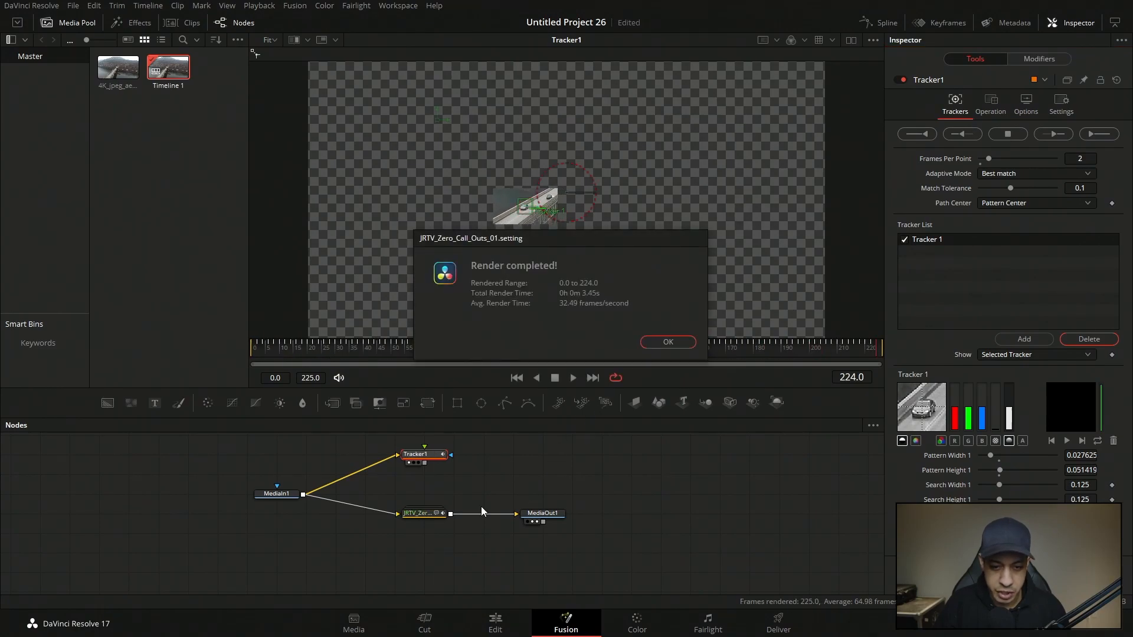
pyautogui.click(666, 341)
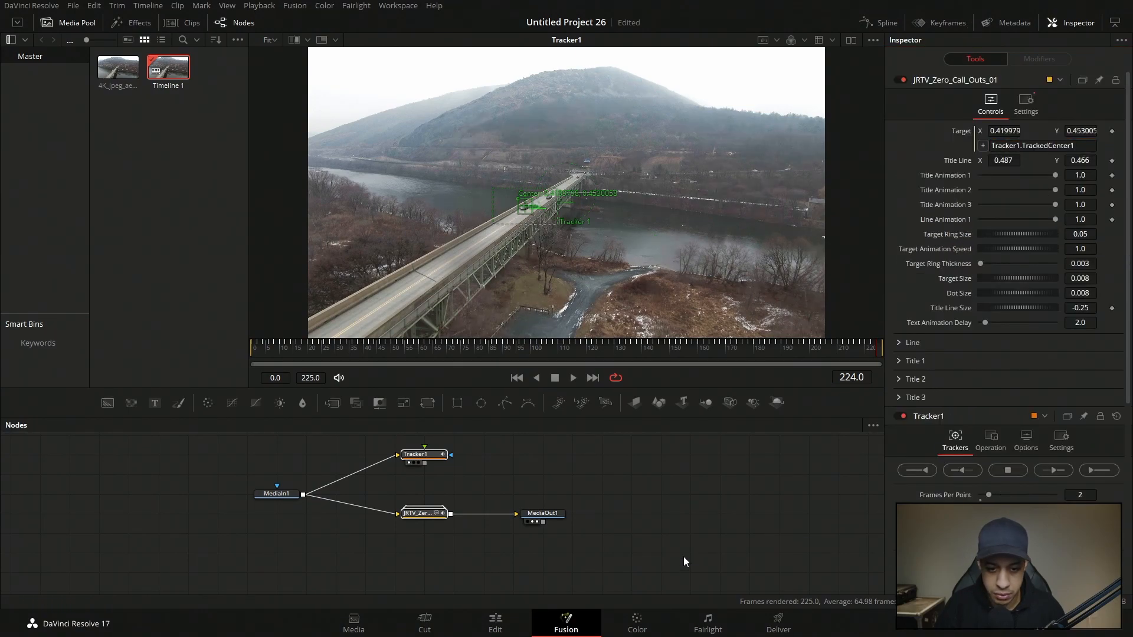
# - View MediaOut1, move the callout's title line left over the river, and return to Edit
pyautogui.click(542, 513)
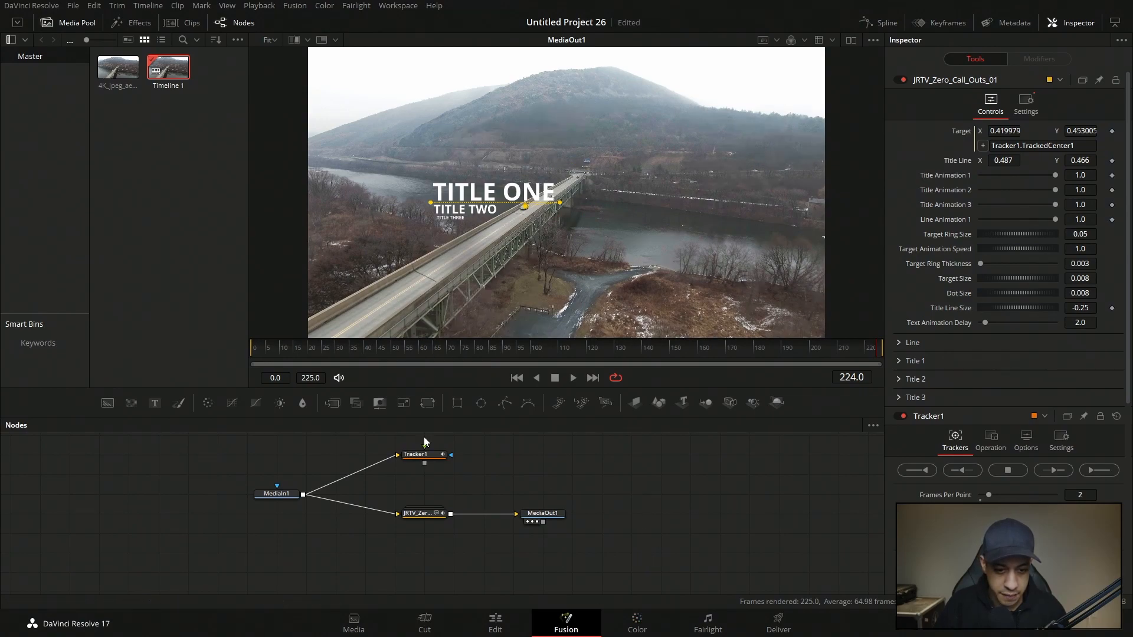
pyautogui.moveTo(426, 499)
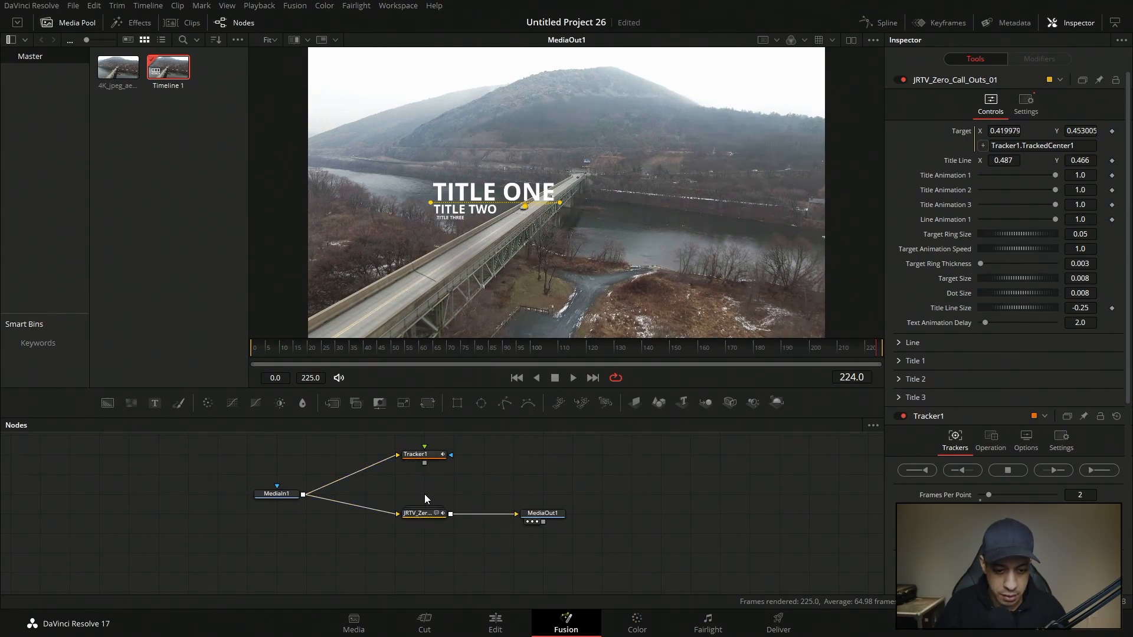
pyautogui.click(424, 513)
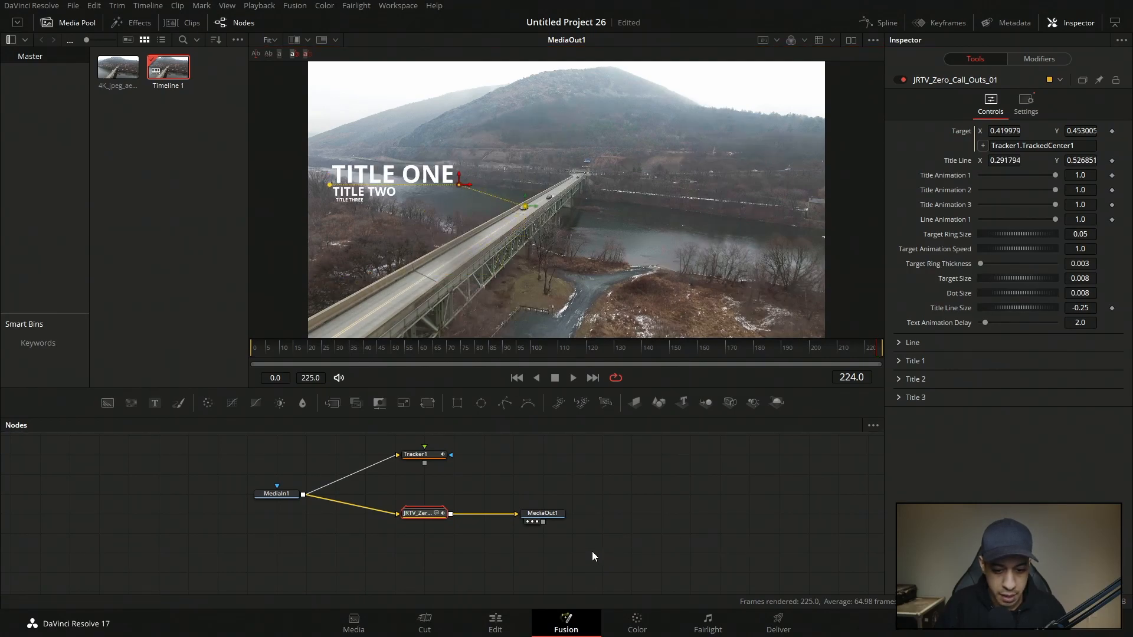
pyautogui.click(495, 623)
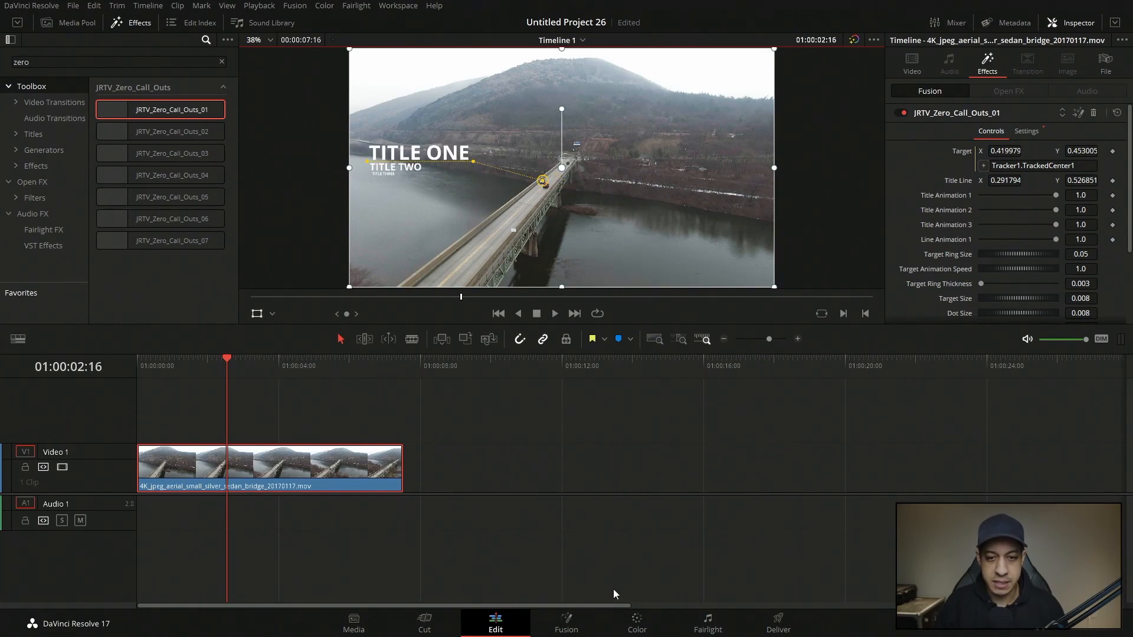
pyautogui.click(636, 623)
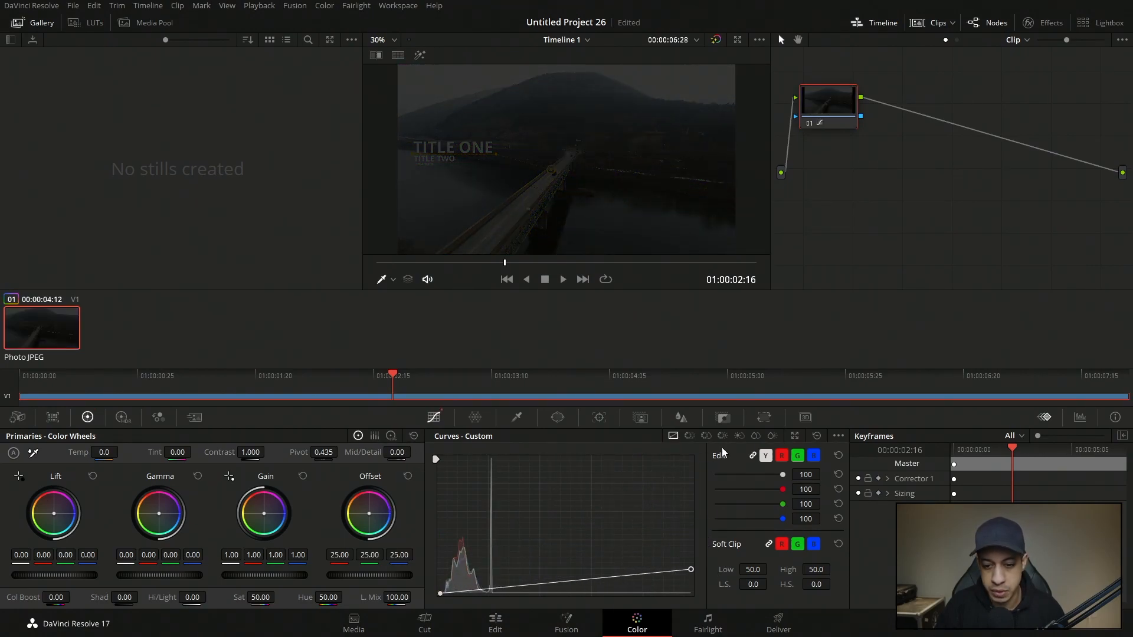
pyautogui.click(817, 435)
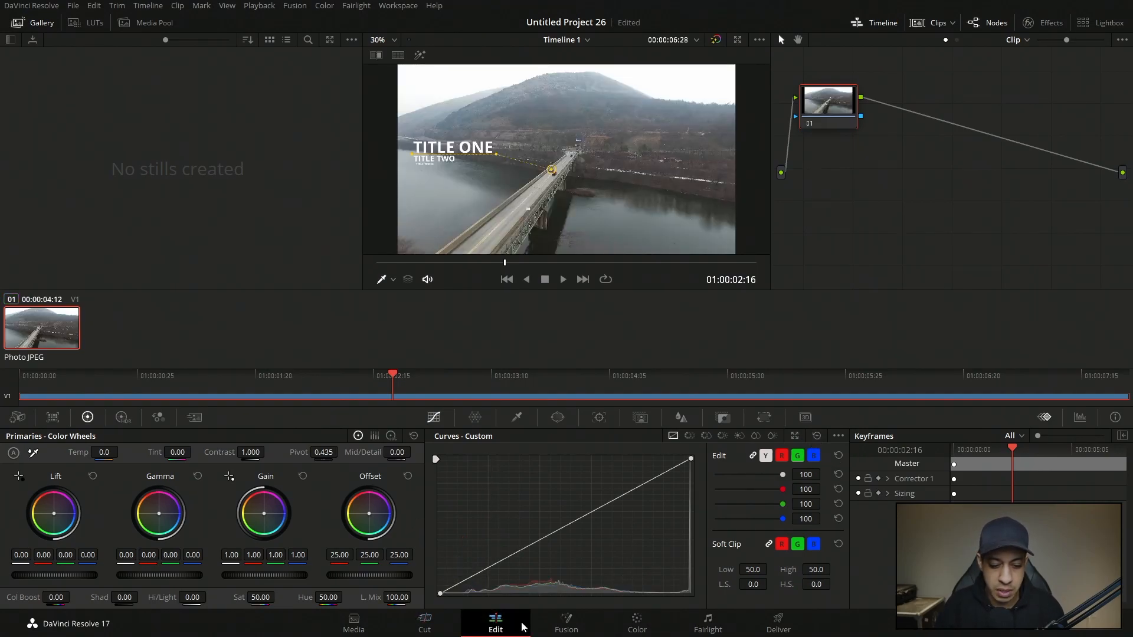
pyautogui.click(495, 623)
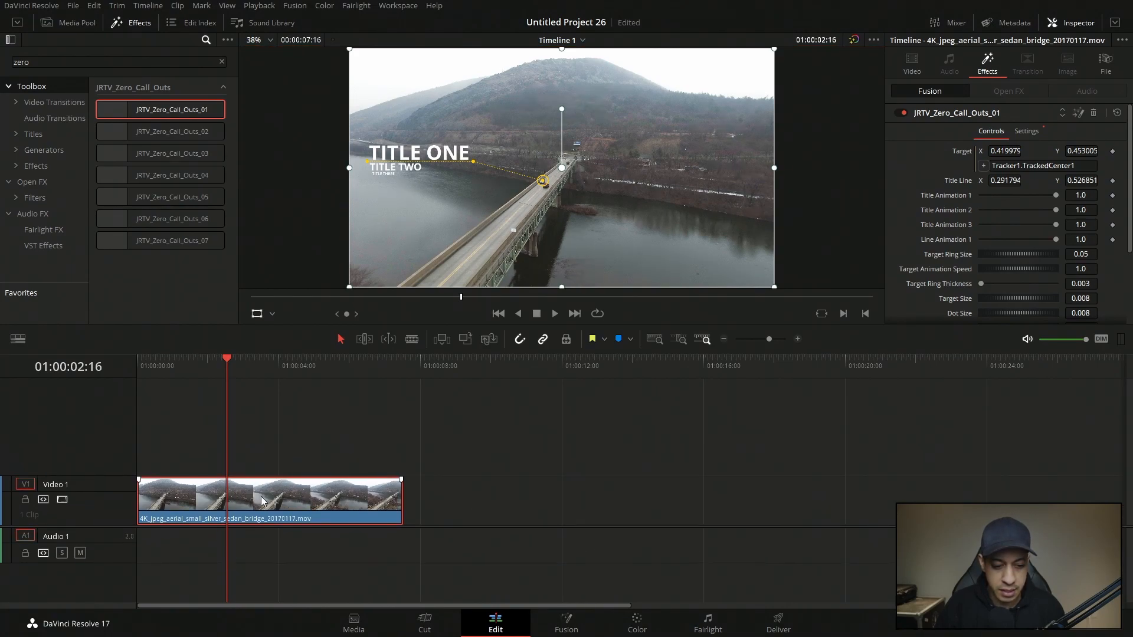
pyautogui.moveTo(256, 509)
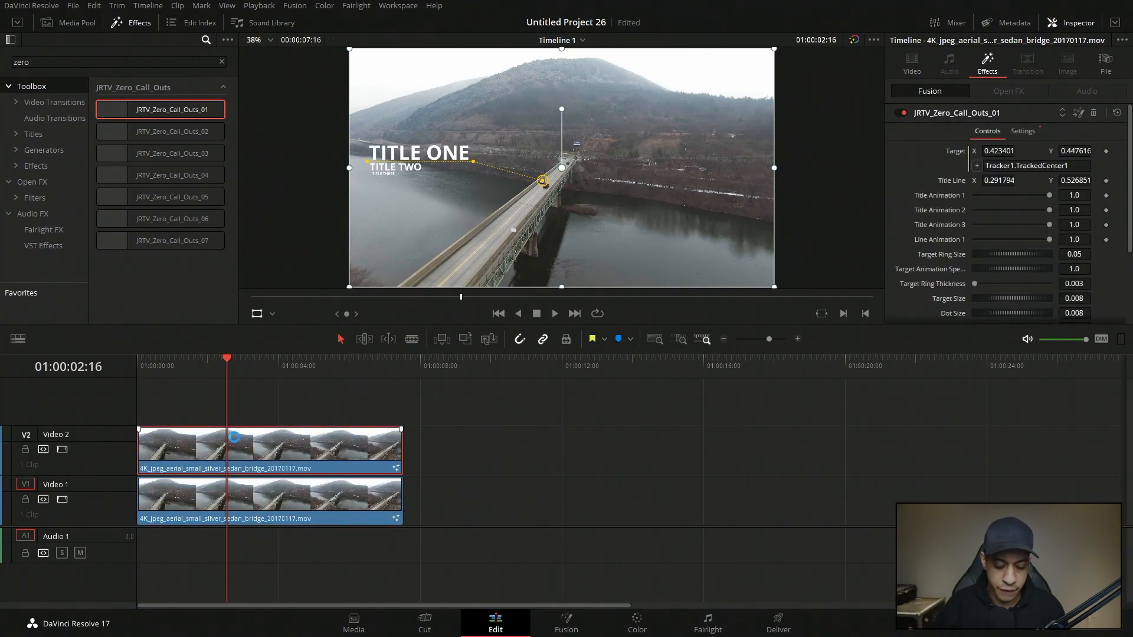
# - Color the upper V2 bridge clip orange and open the call-out composition in Fusion
pyautogui.rightClick(234, 439)
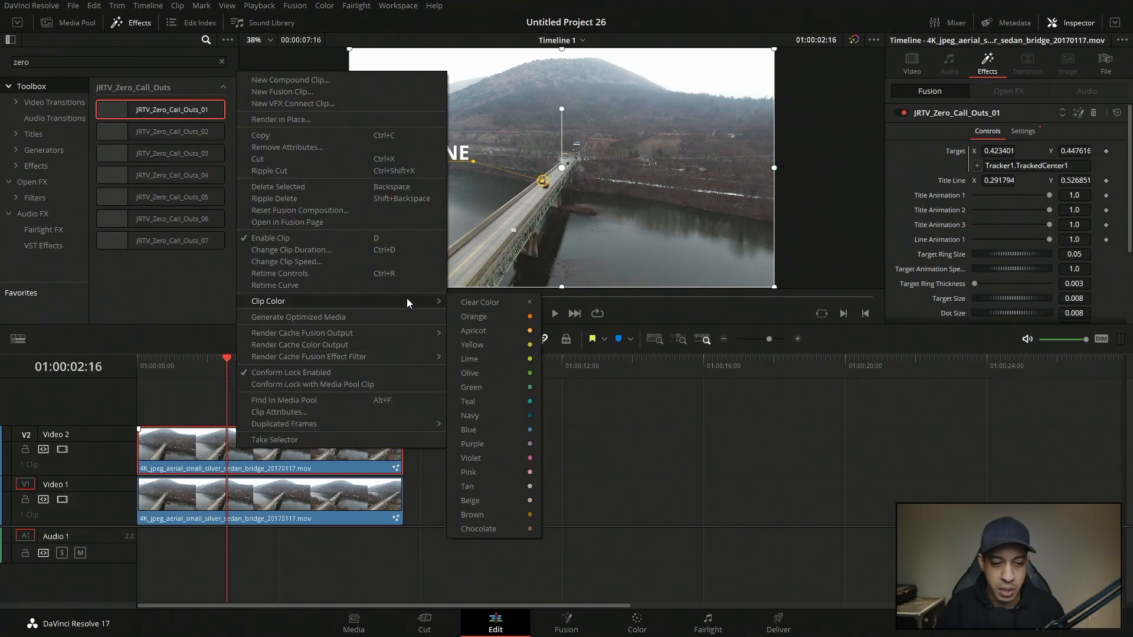
pyautogui.click(473, 316)
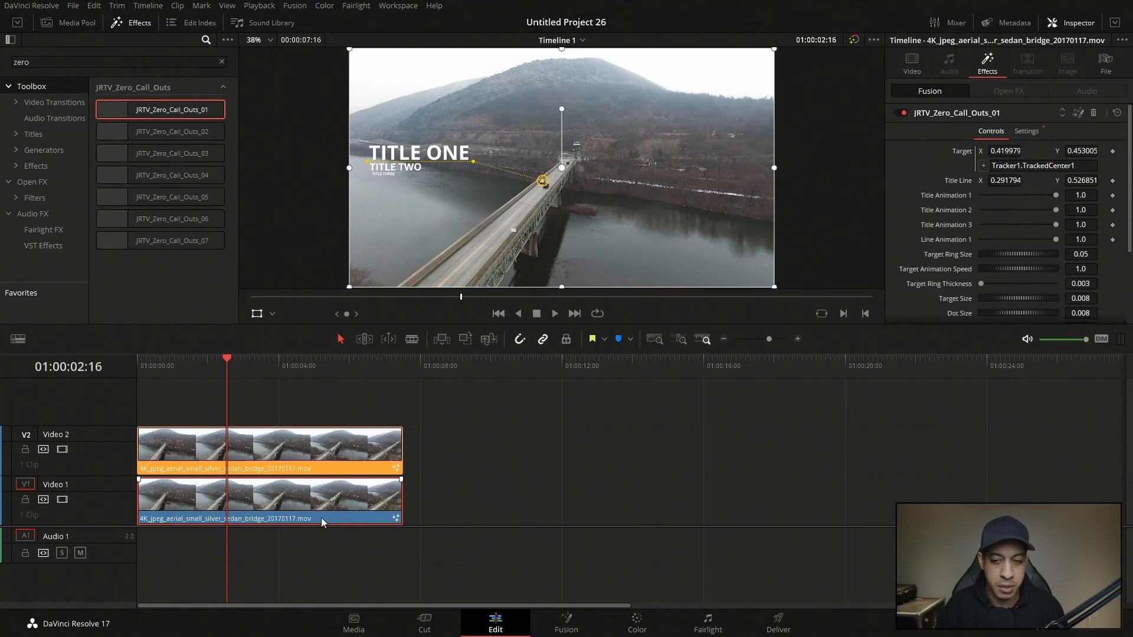
pyautogui.click(901, 113)
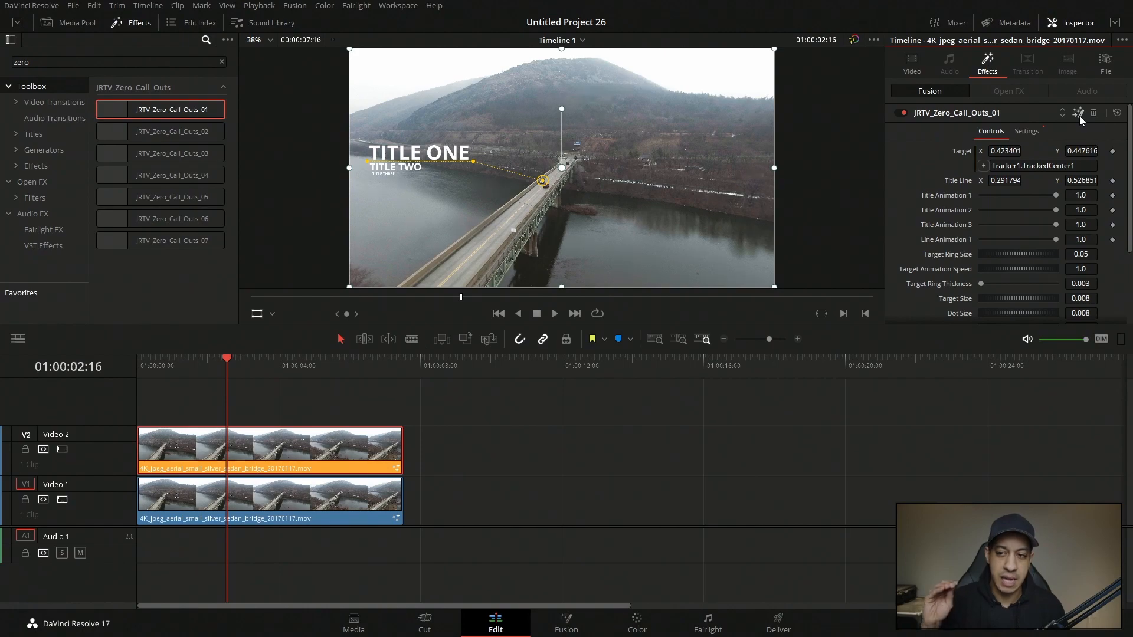
pyautogui.click(565, 623)
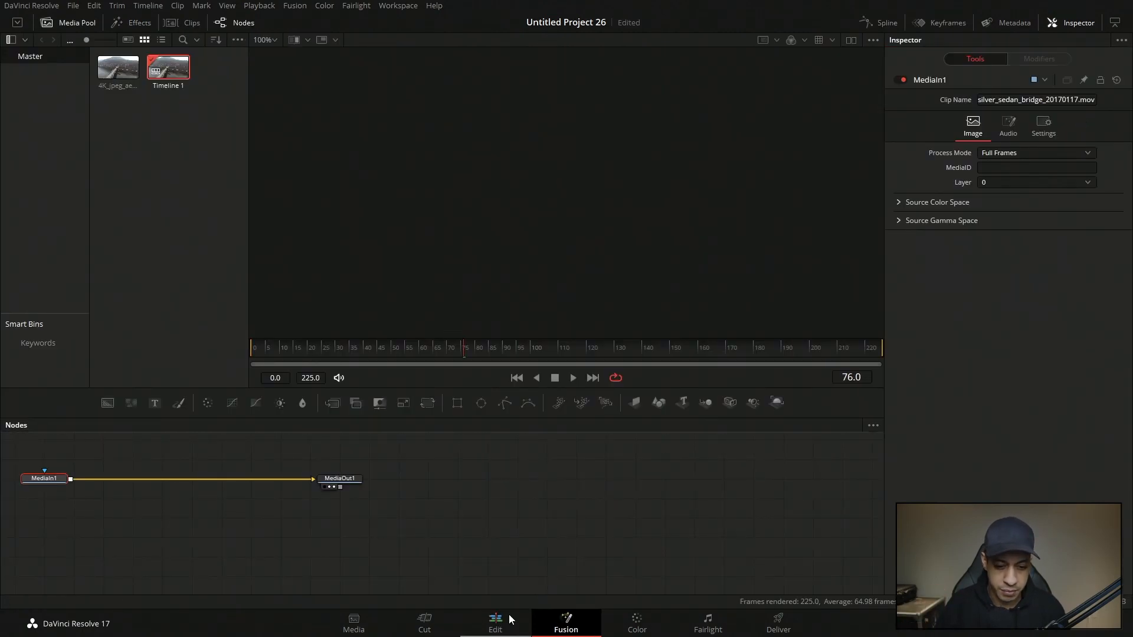
# - Feed the call-out from a transparent Background2 on the V2 clip and view MediaOut1
pyautogui.click(495, 623)
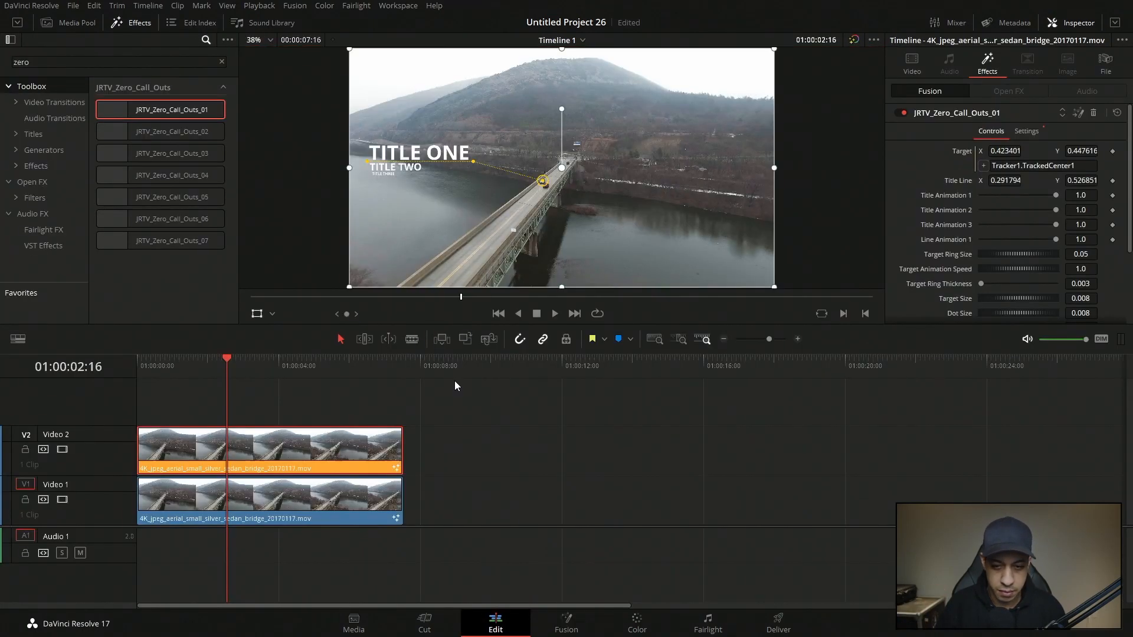
pyautogui.click(565, 623)
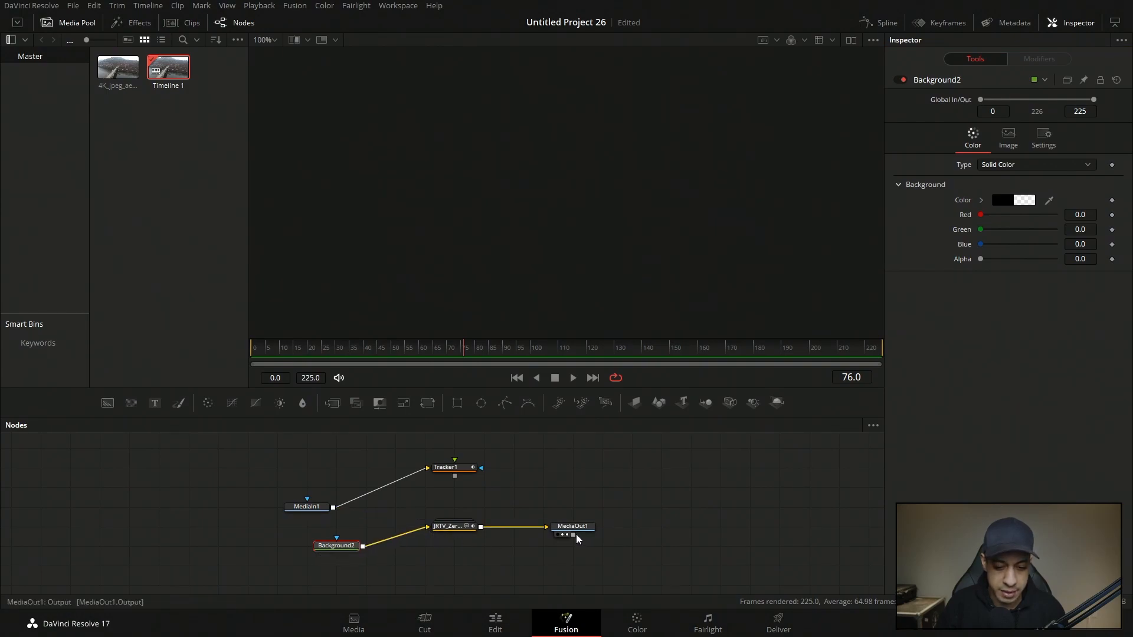
pyautogui.click(572, 526)
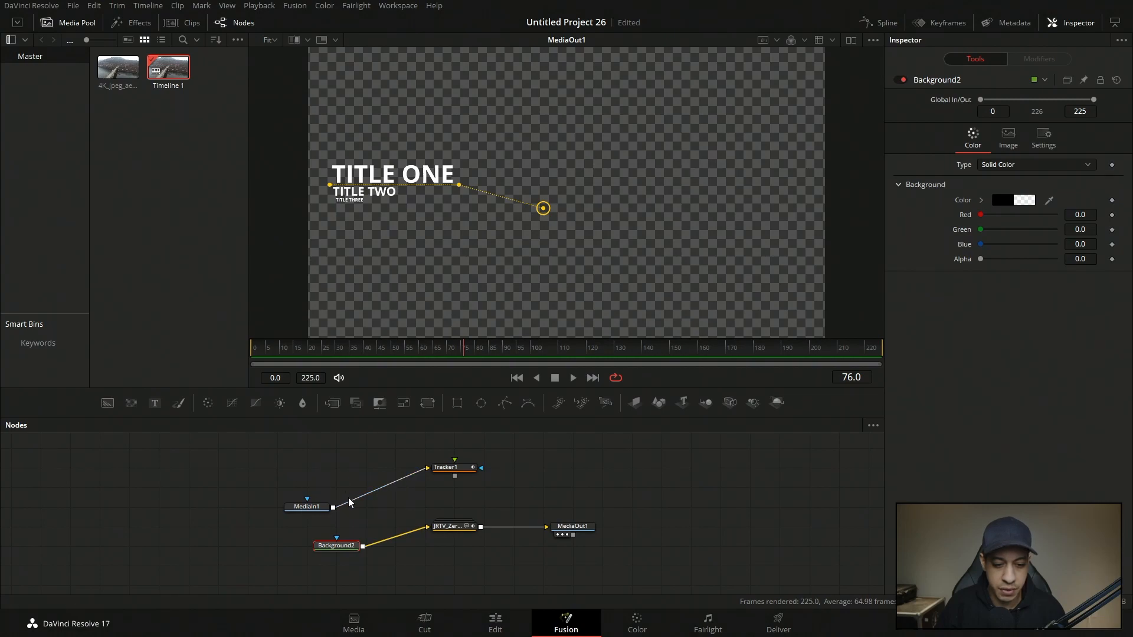
pyautogui.moveTo(443, 625)
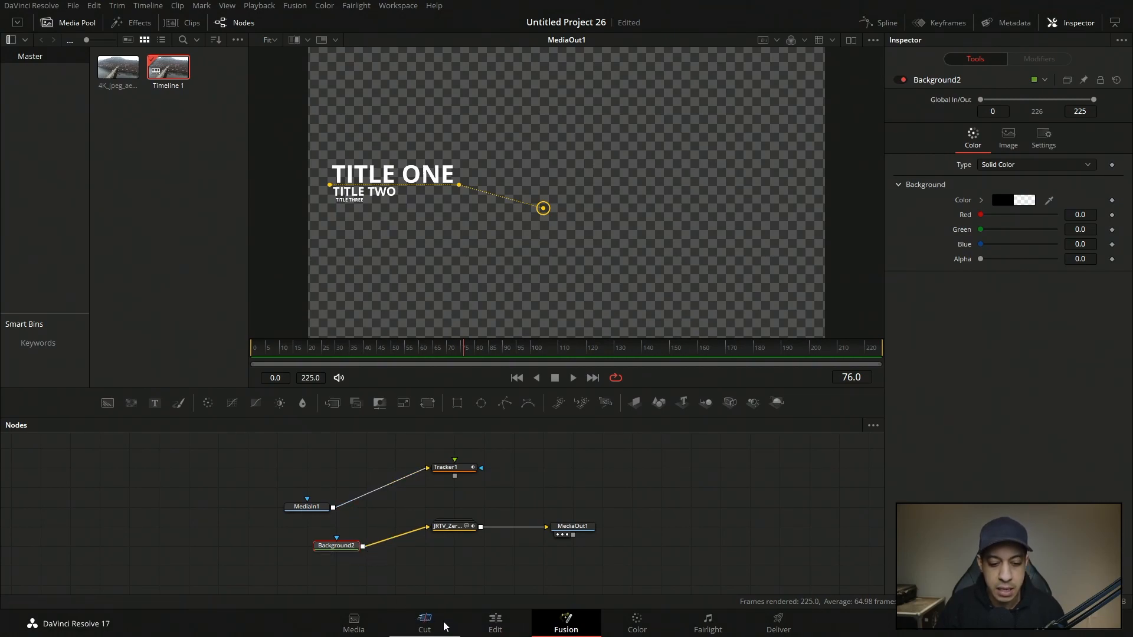
pyautogui.moveTo(480, 520)
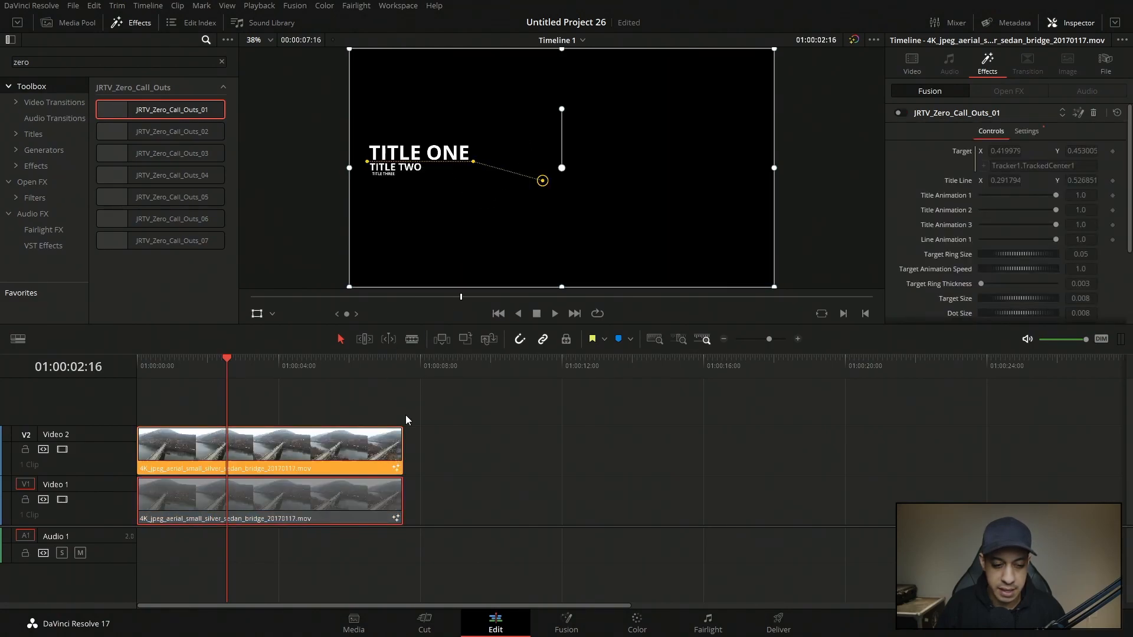
# - Link the stacked V1 and V2 bridge clips and move to the Color page
pyautogui.click(269, 498)
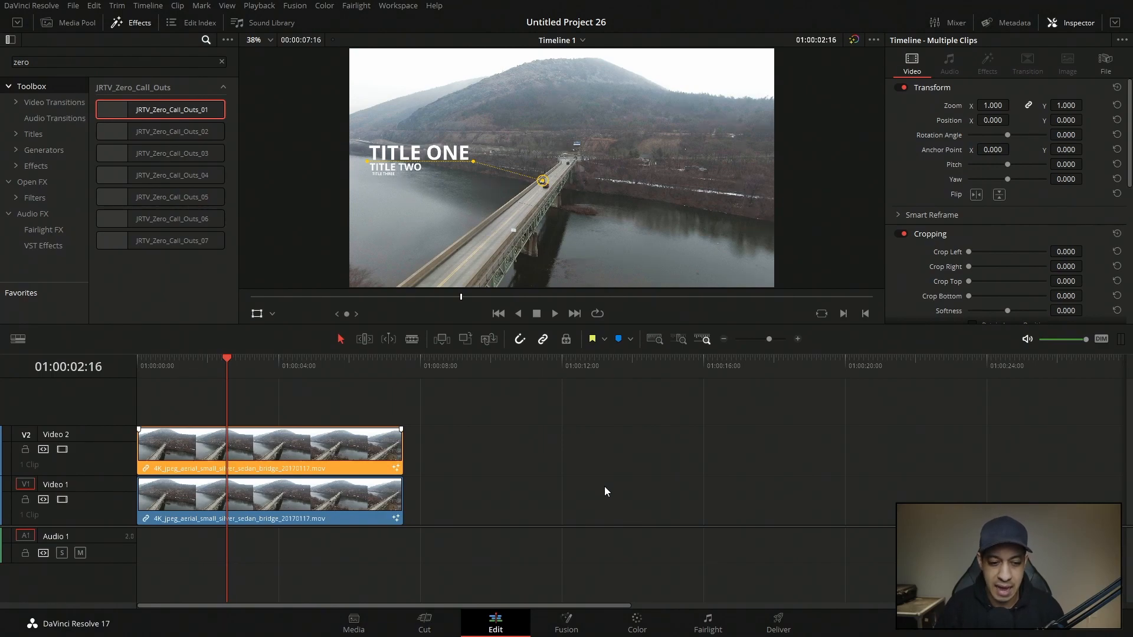
pyautogui.click(636, 623)
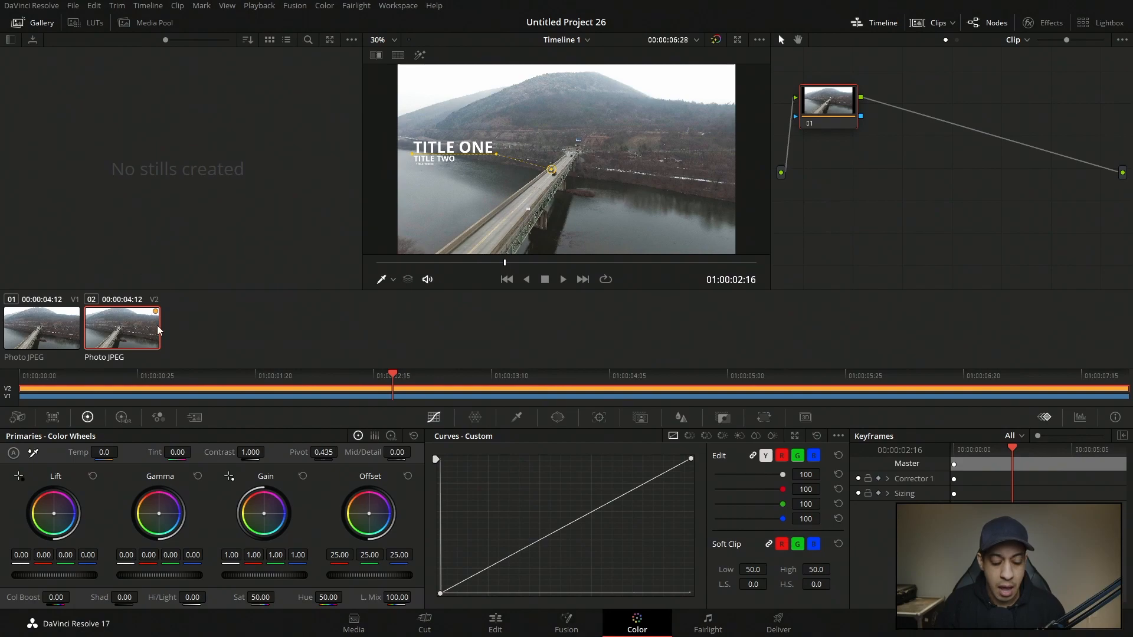
pyautogui.moveTo(141, 319)
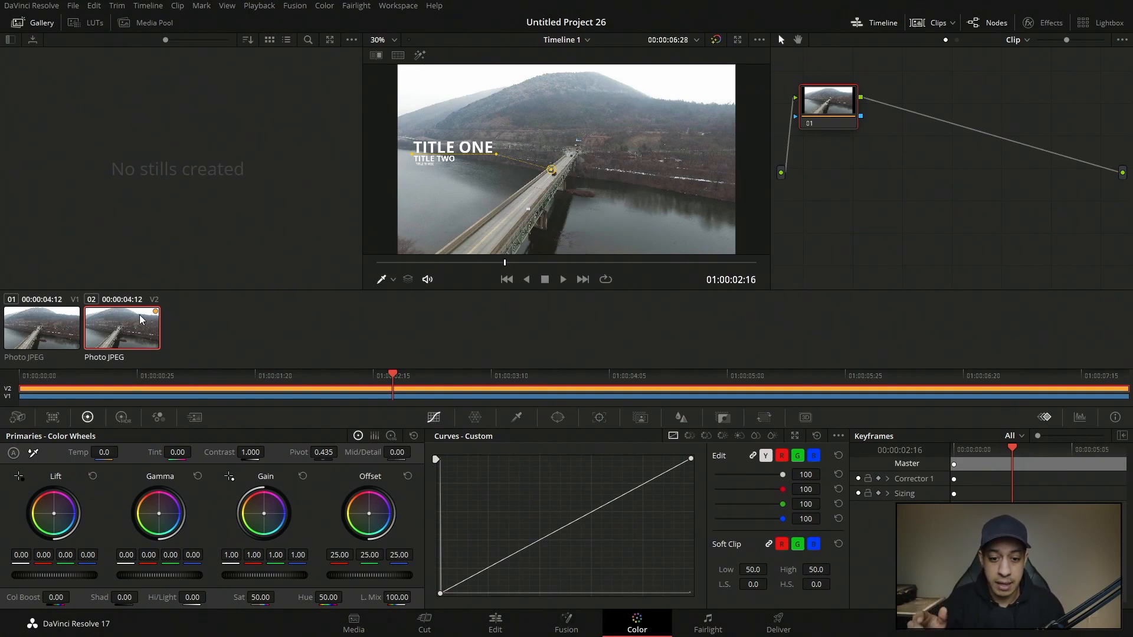
pyautogui.moveTo(126, 325)
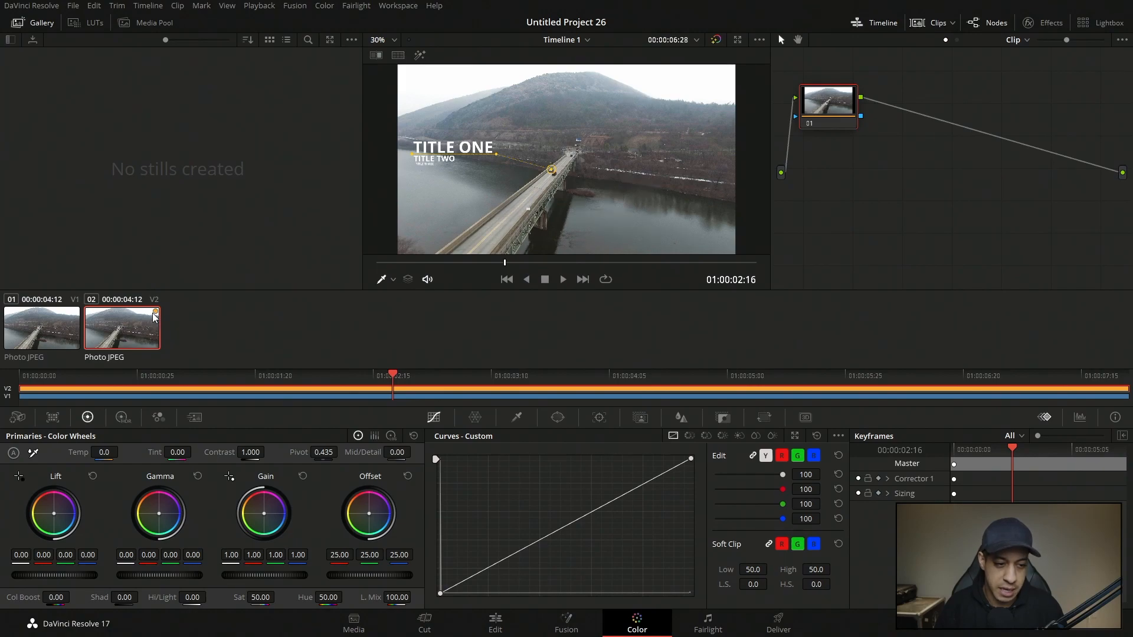
pyautogui.moveTo(205, 409)
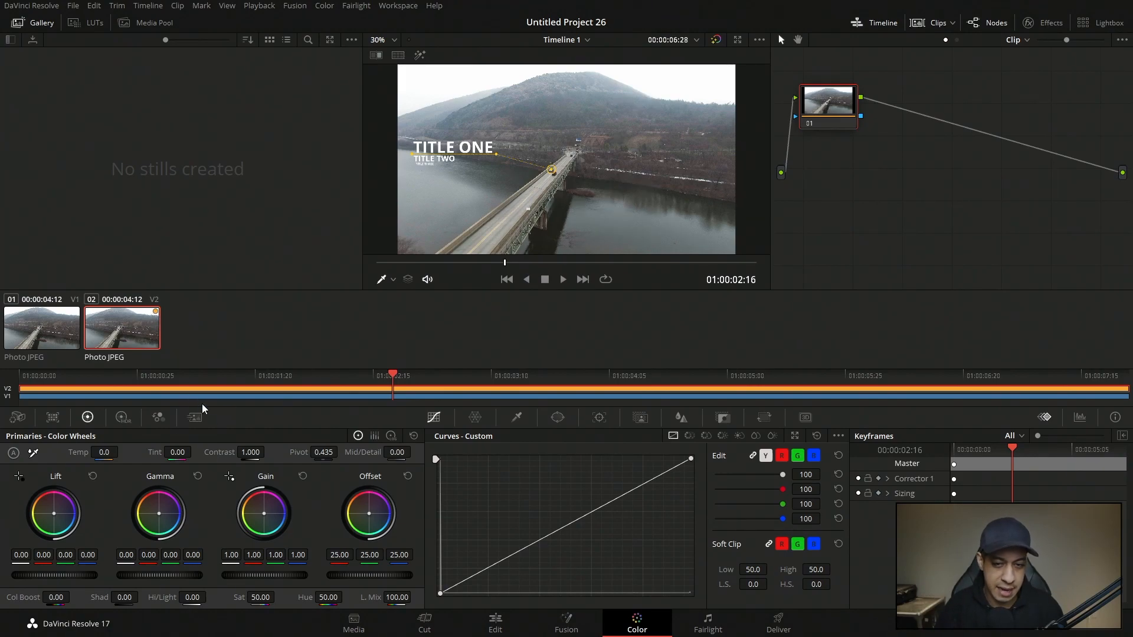
# - Grade clip 01 strongly magenta with the Offset wheel, then compare against clip 02
pyautogui.click(41, 328)
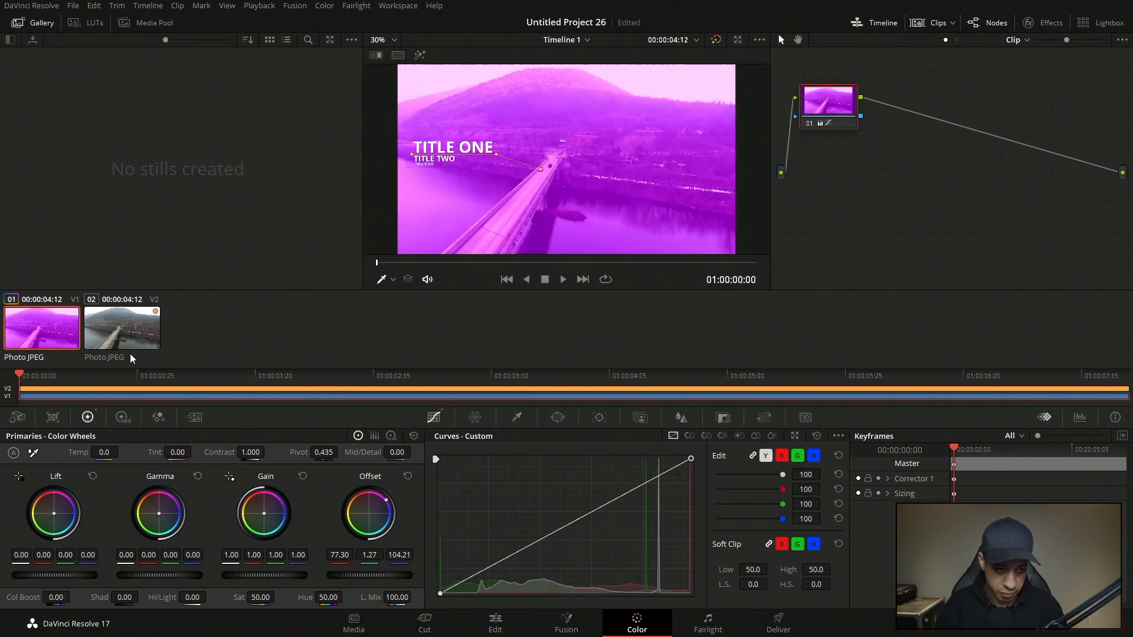
pyautogui.click(122, 327)
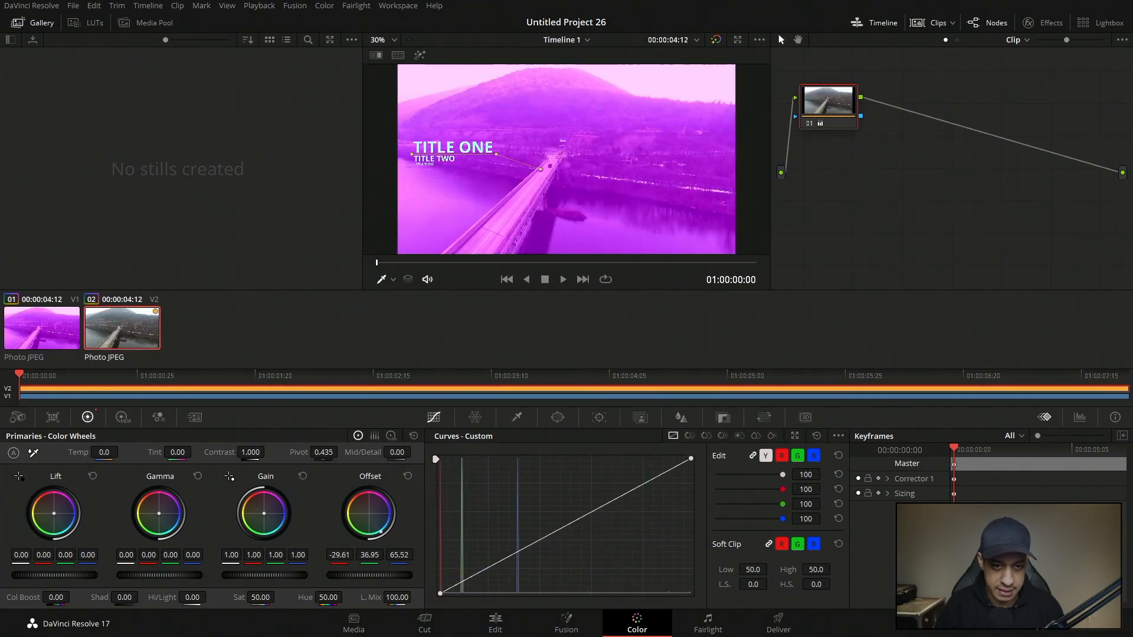